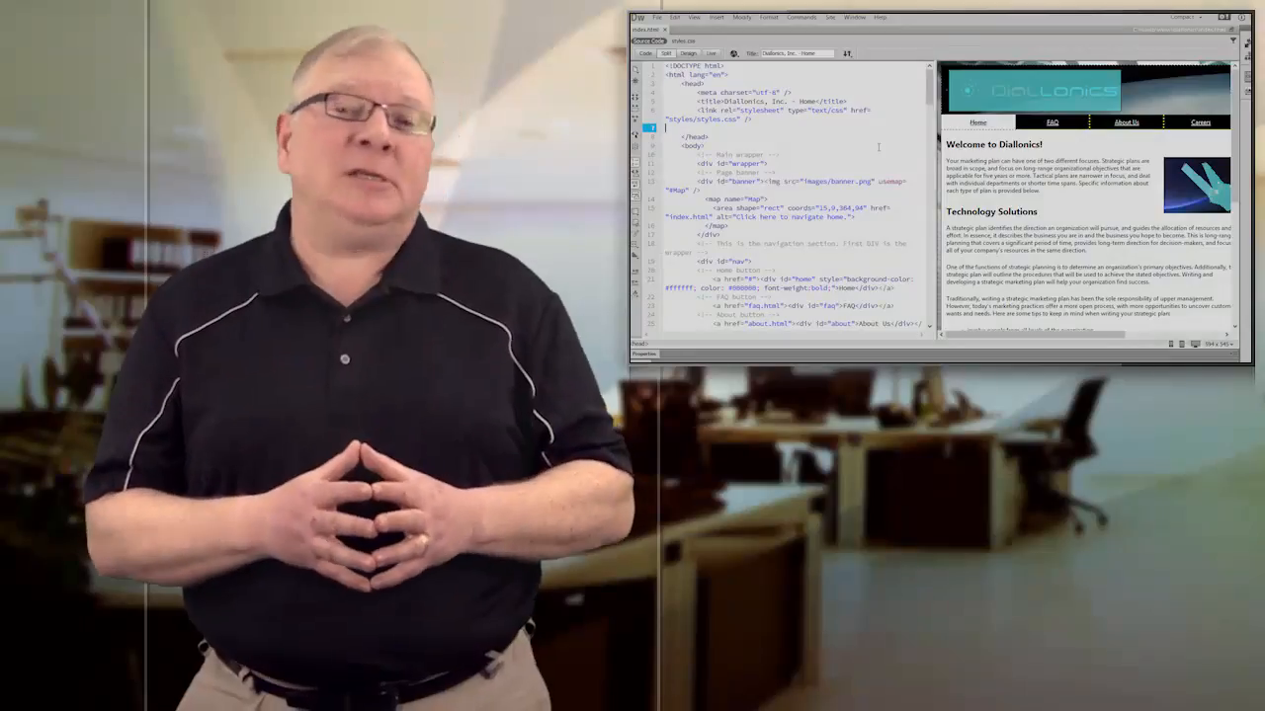
- View the local Diallonics index.html home page loaded in Opera
{"action": "type", "text": "<"}
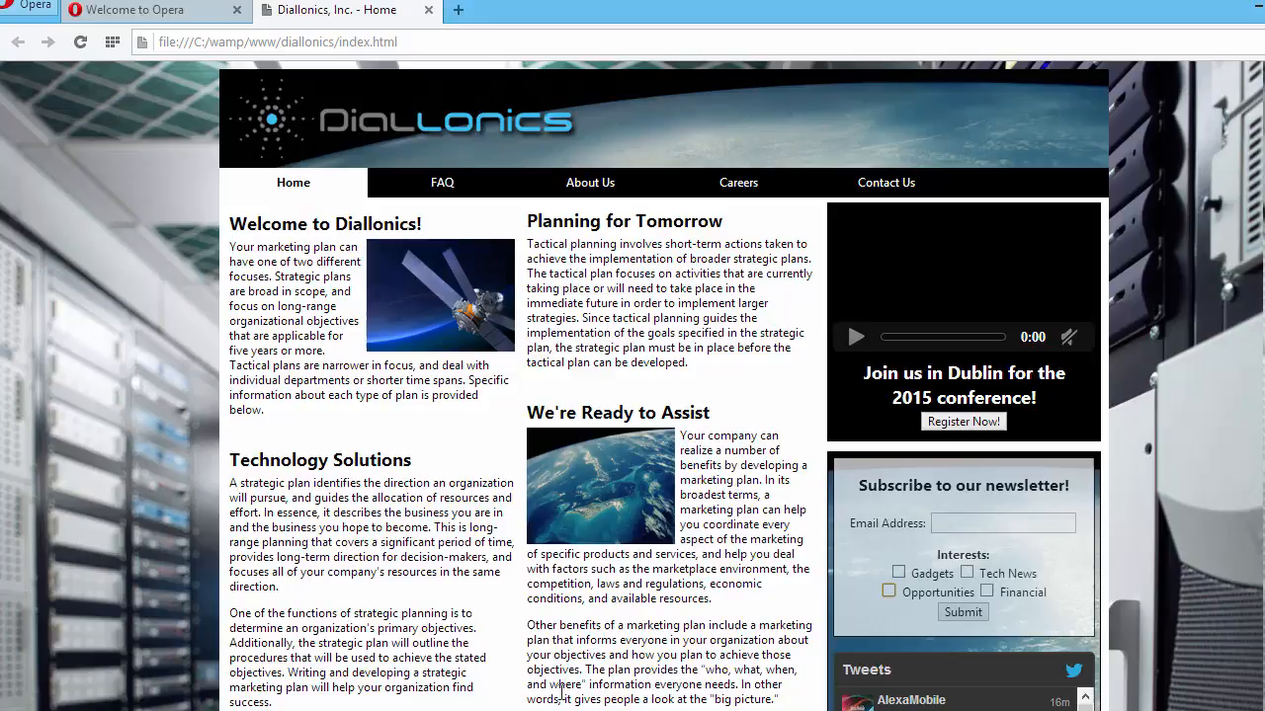
- Bring up the JavaScript console for the Diallonics page in Internet Explorer
{"action": "key", "text": "F12"}
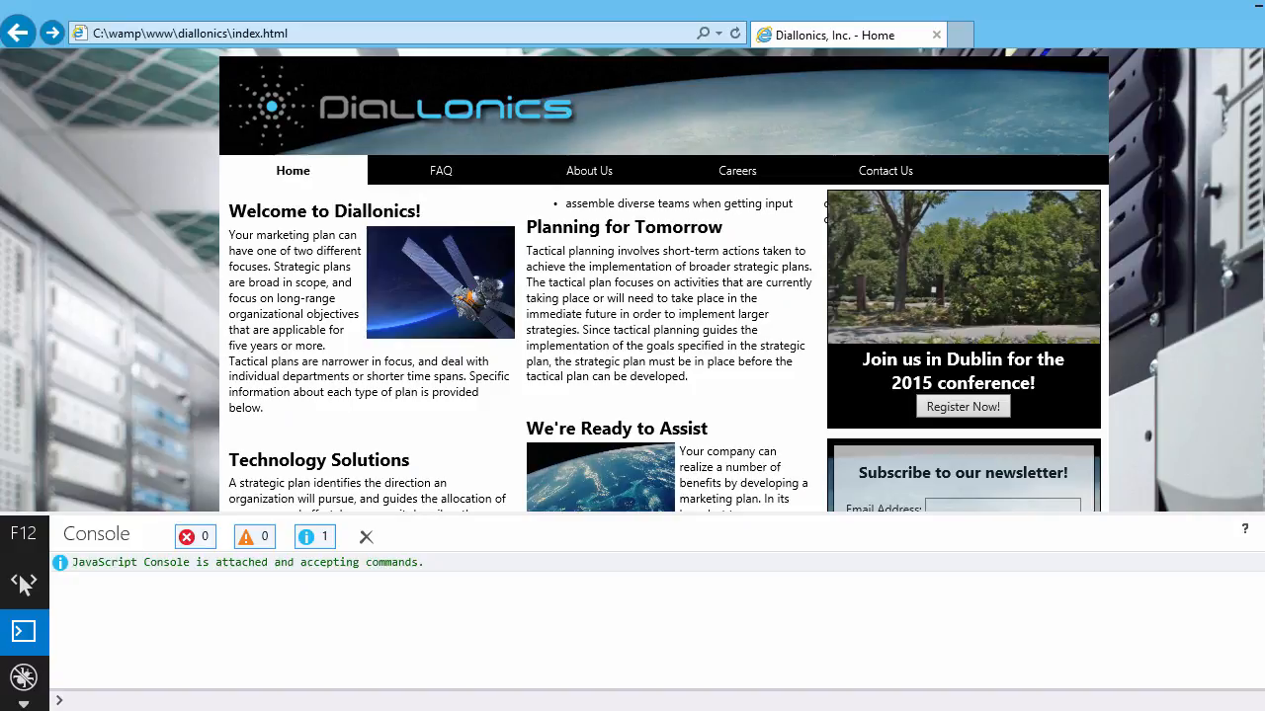
{"action": "mouse_move", "coordinate": [170, 625]}
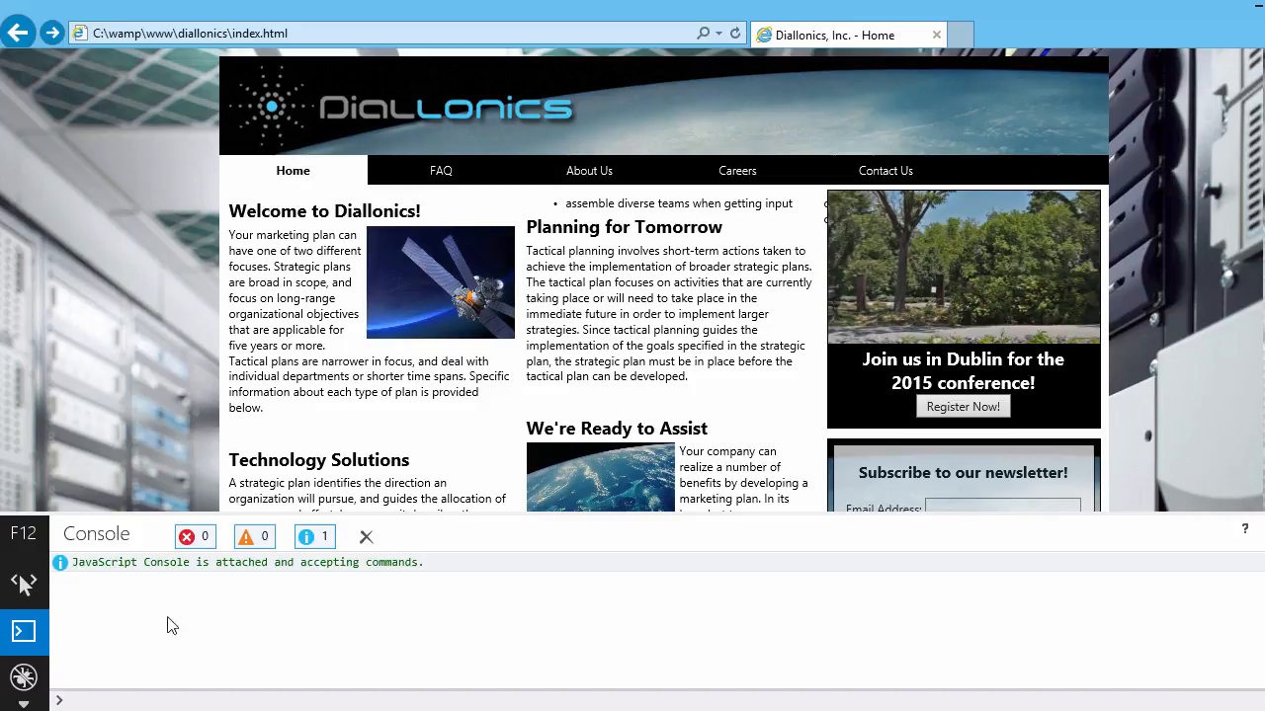
{"action": "mouse_move", "coordinate": [162, 629]}
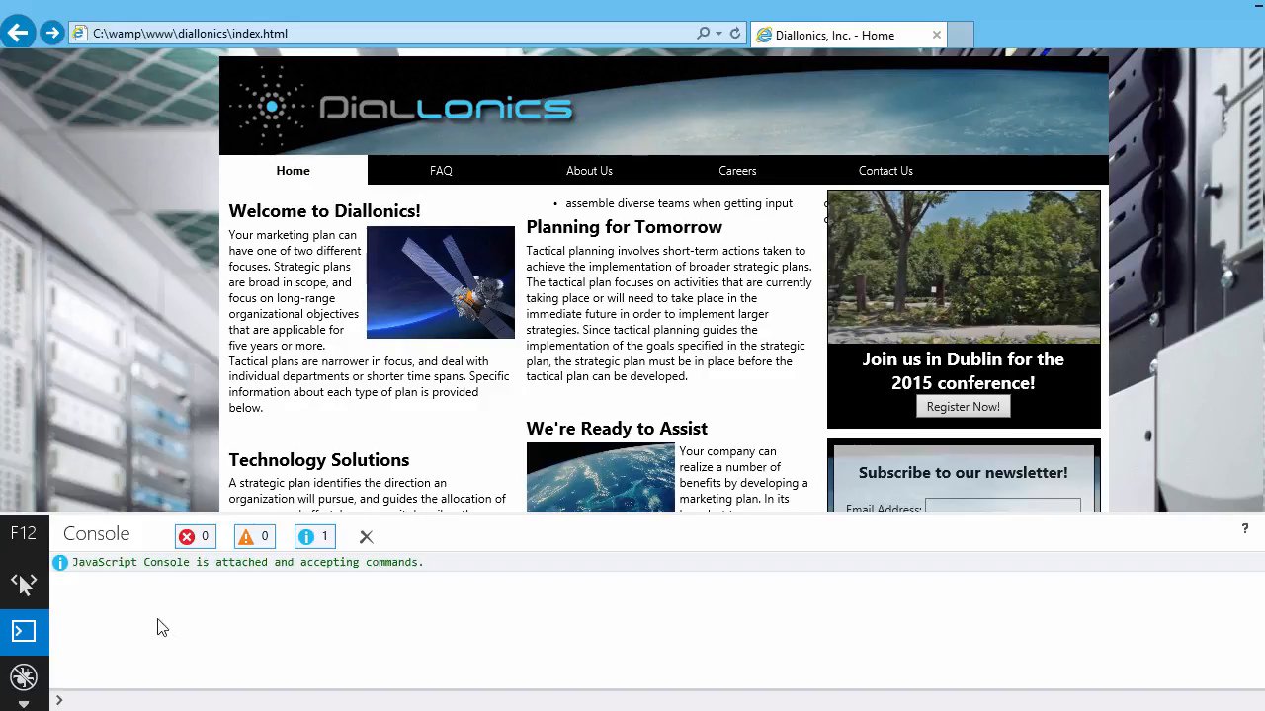
{"action": "mouse_move", "coordinate": [431, 638]}
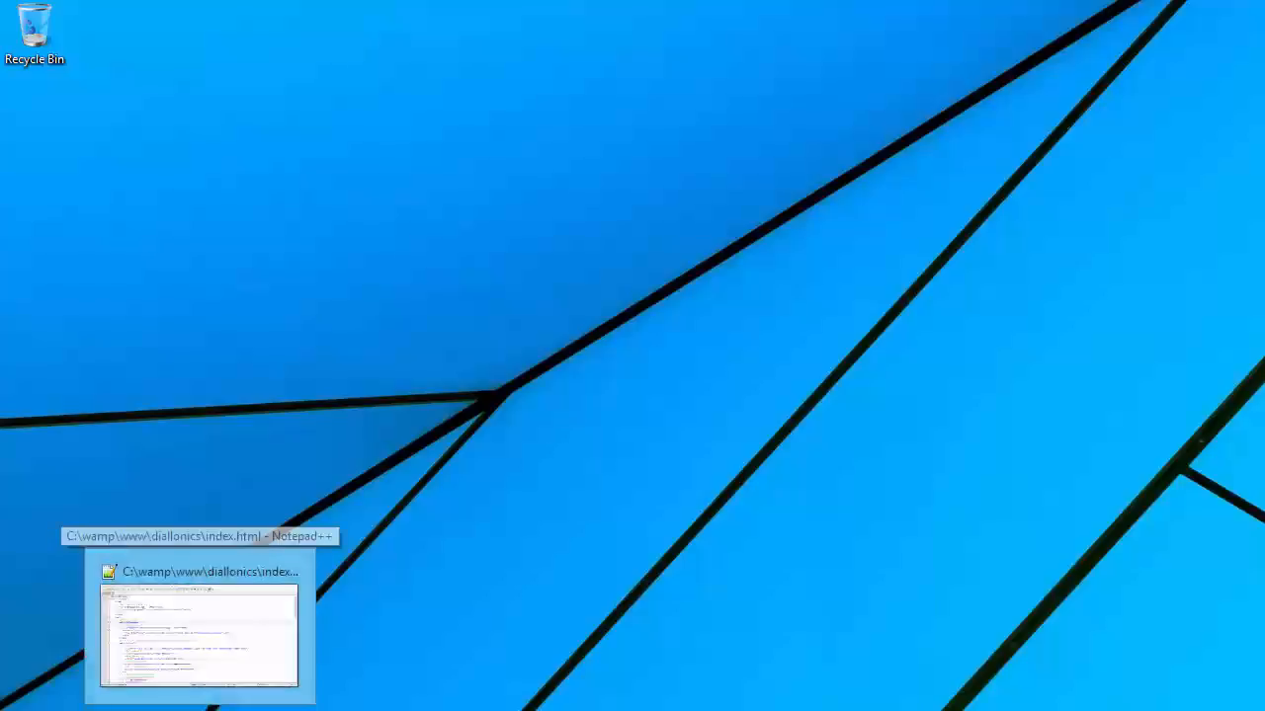
- Show index.html in Notepad++ and highlight its body and head sections
{"action": "left_click", "coordinate": [198, 632]}
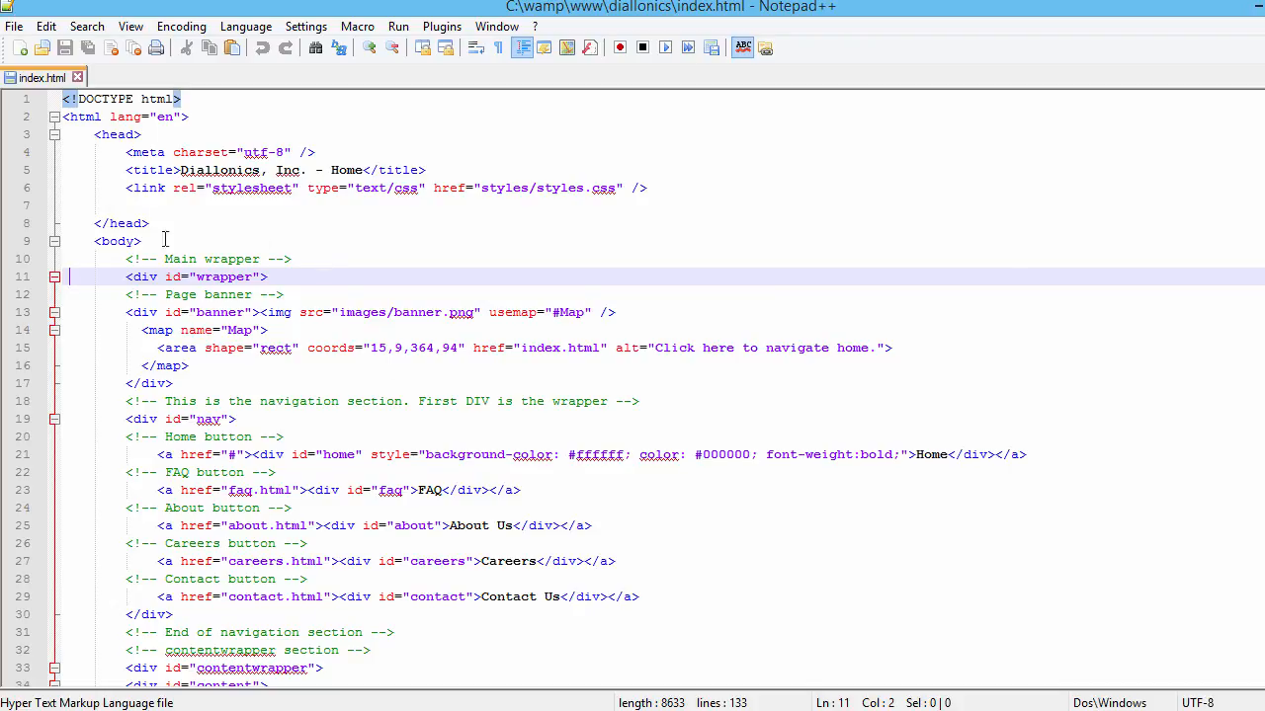
{"action": "left_click", "coordinate": [117, 241]}
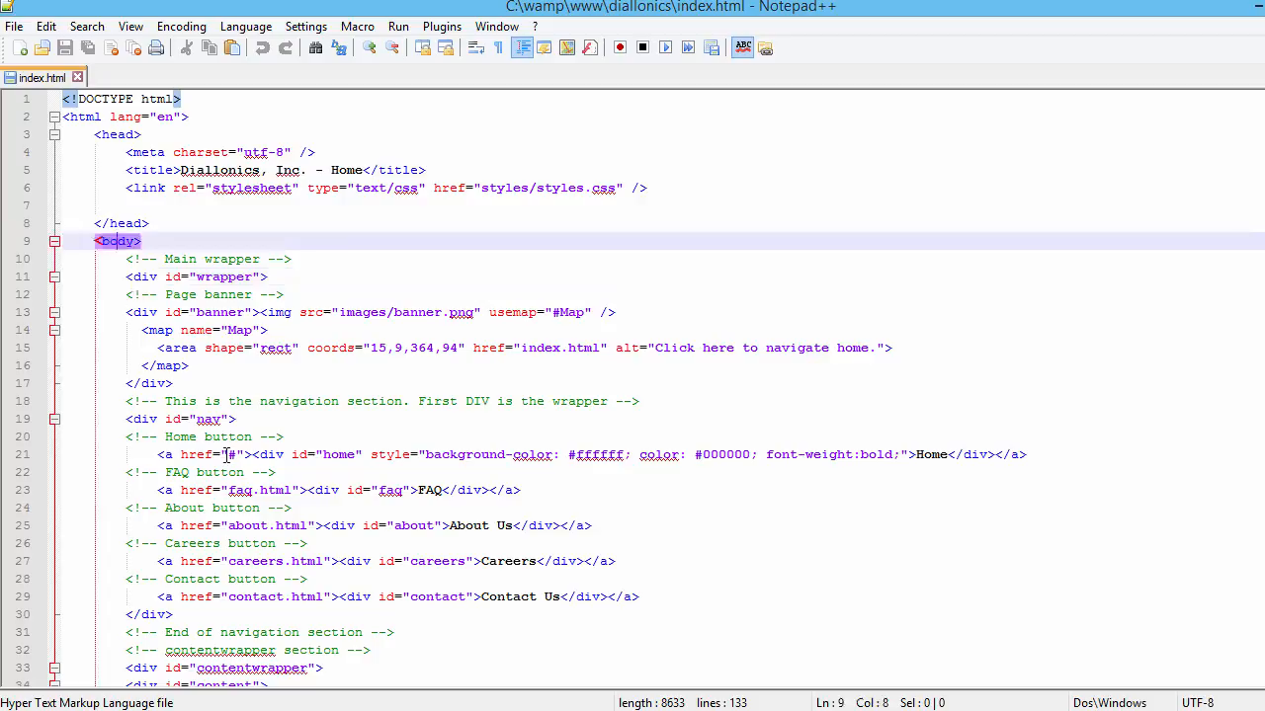
{"action": "left_click", "coordinate": [114, 135]}
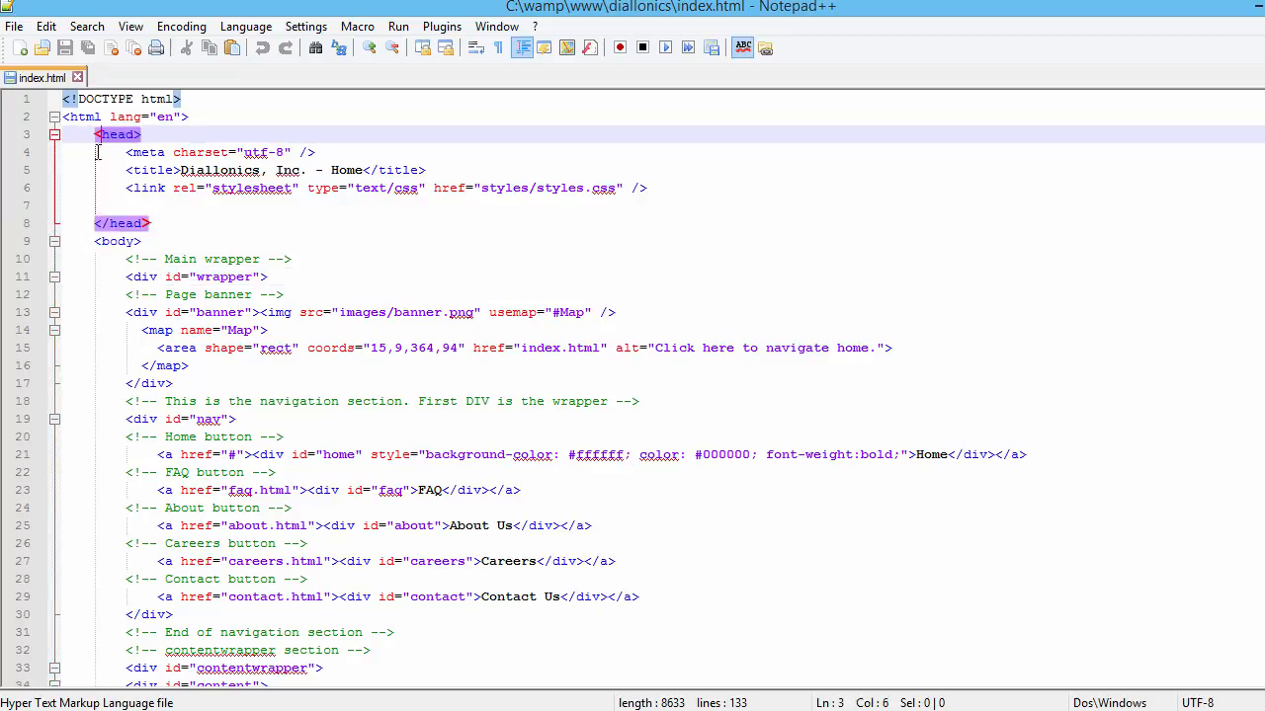
{"action": "mouse_move", "coordinate": [249, 241]}
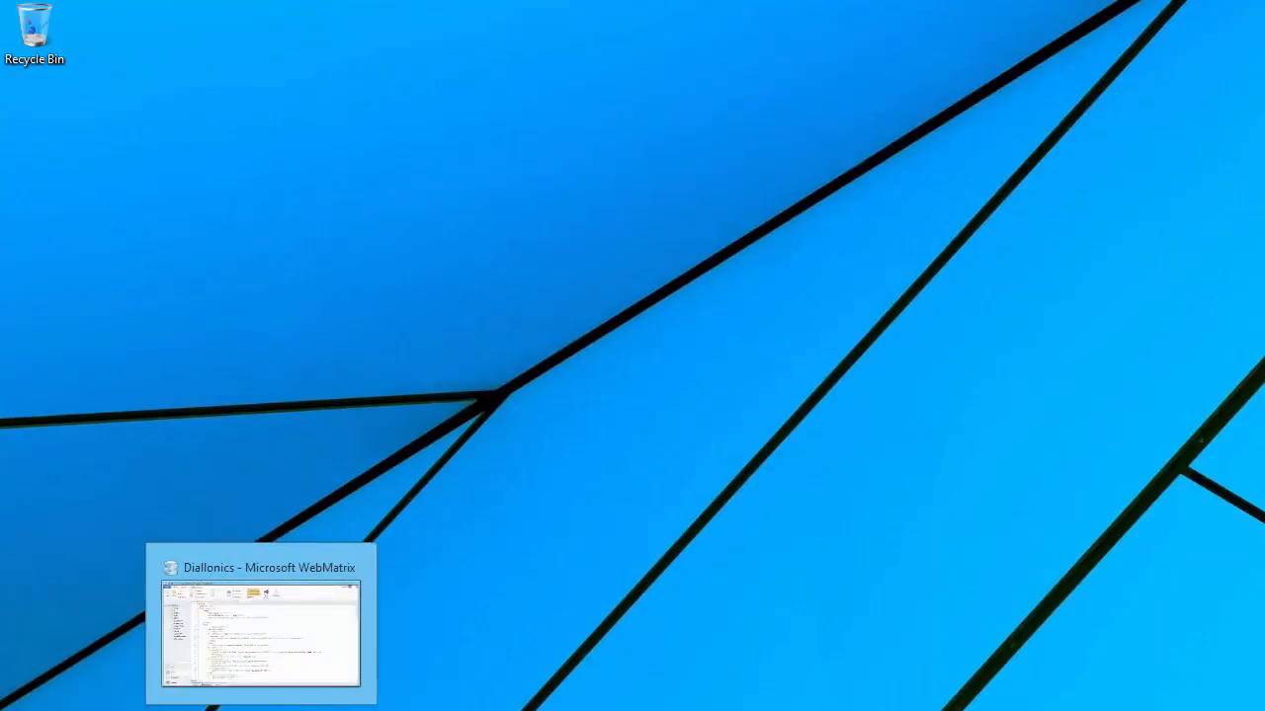
- Switch to WebMatrix and open hello.js showing the Diallonics welcome alert
{"action": "left_click", "coordinate": [261, 636]}
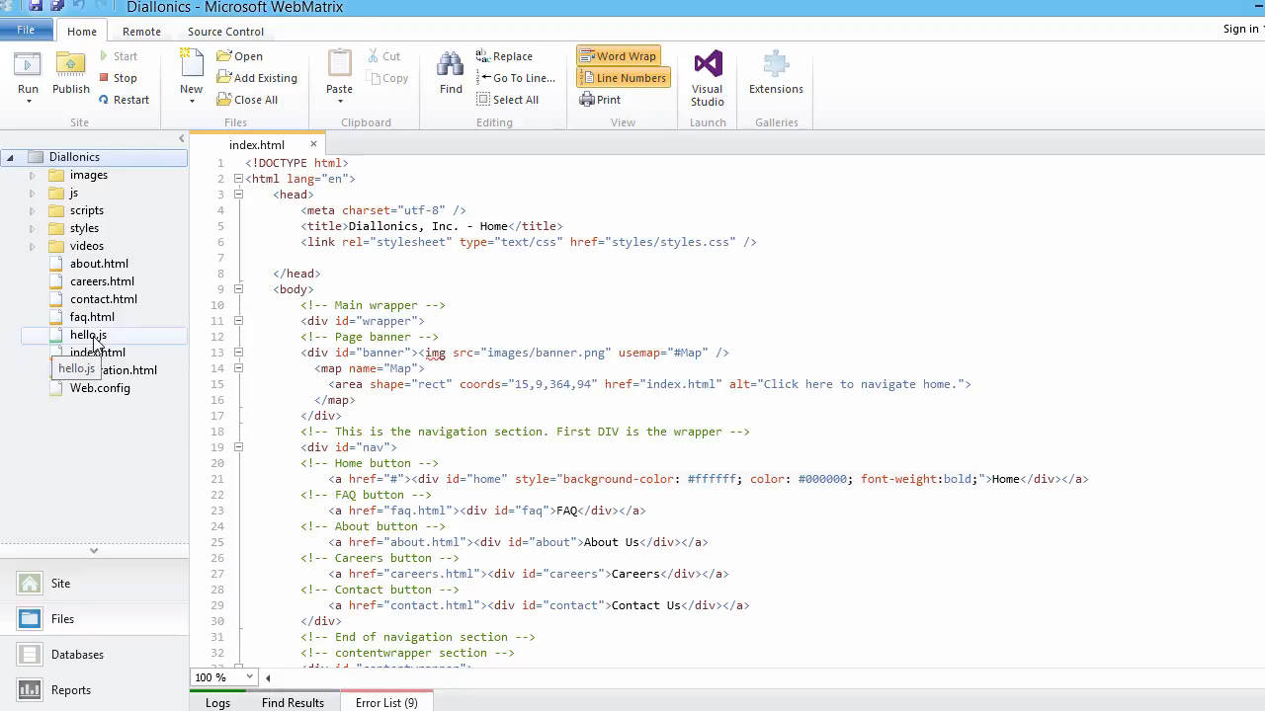
{"action": "double_click", "coordinate": [87, 334]}
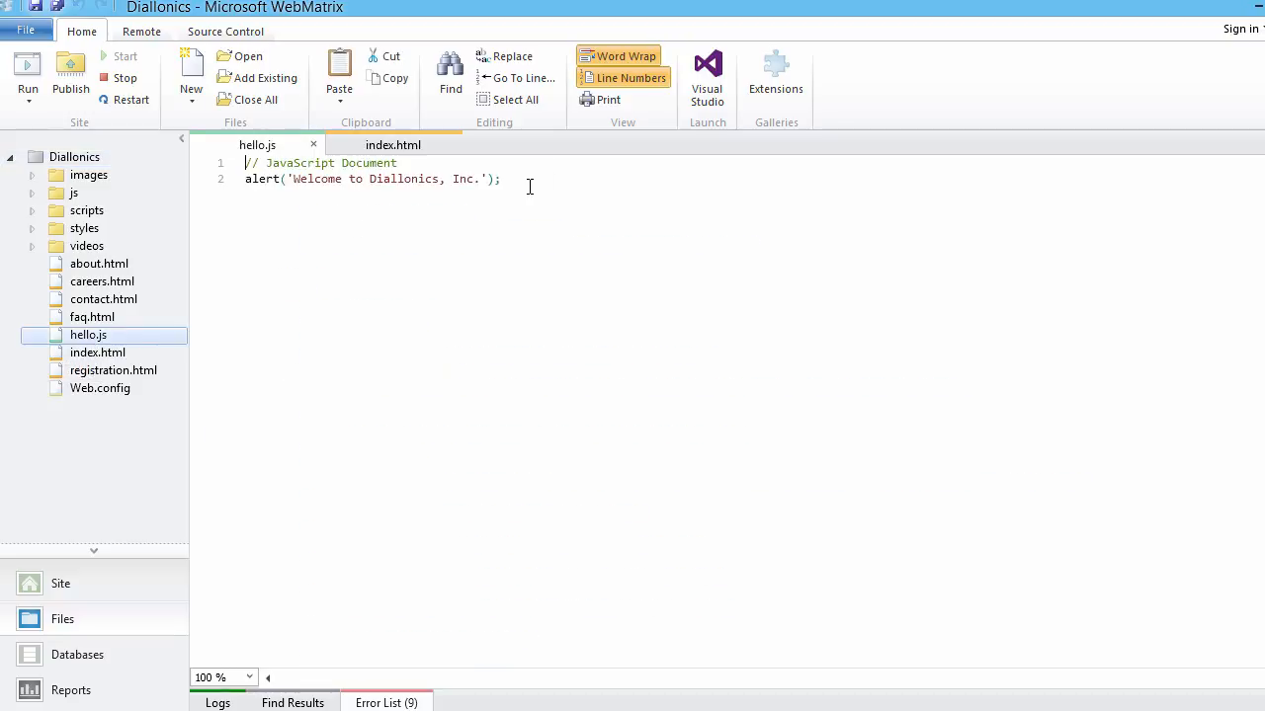
{"action": "mouse_move", "coordinate": [332, 684]}
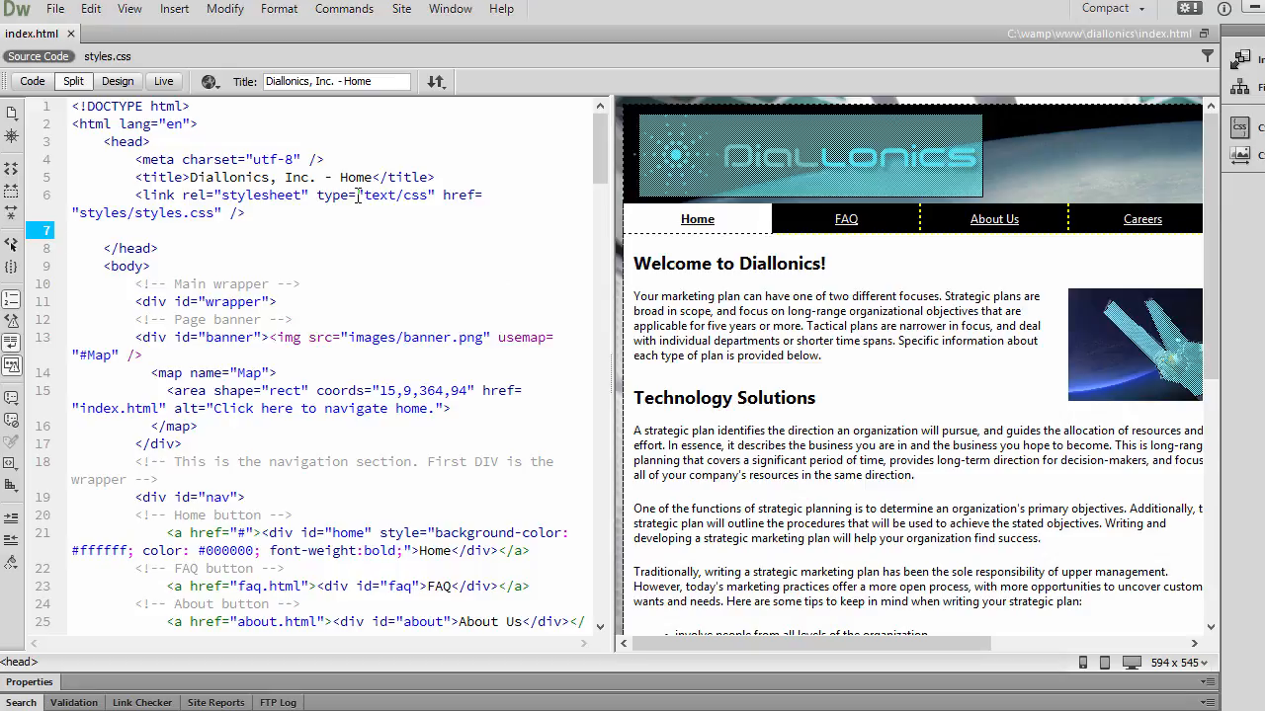
- Add <script src="hello.js" type="text/javascript"></script> on the empty head line of index.html
{"action": "left_click", "coordinate": [79, 229]}
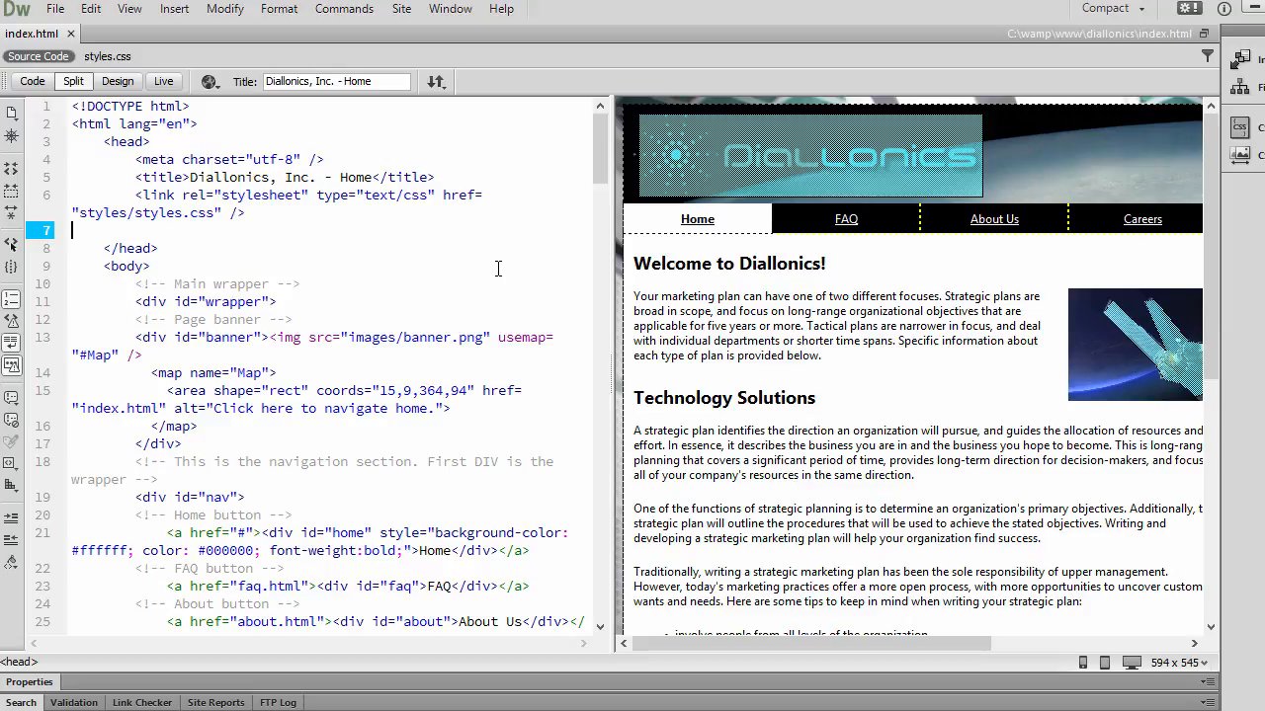
{"action": "type", "text": "<"}
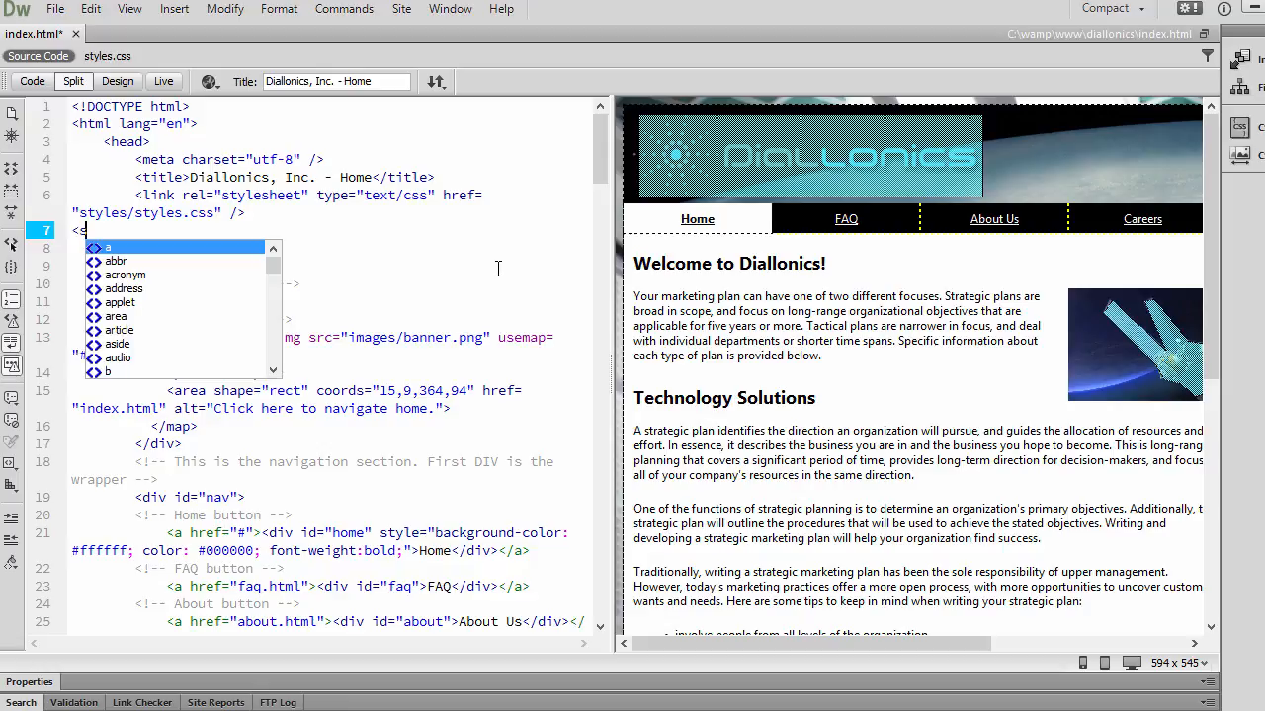
{"action": "type", "text": "cript src=\""}
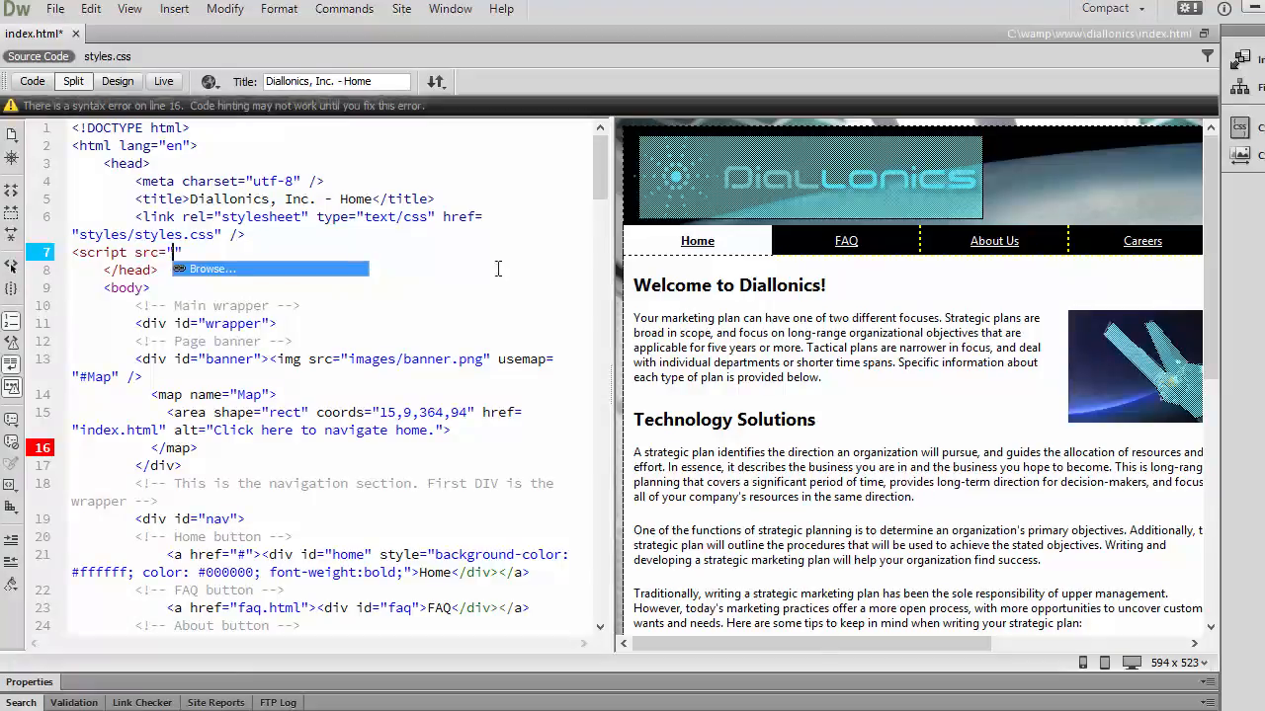
{"action": "left_click", "coordinate": [212, 269]}
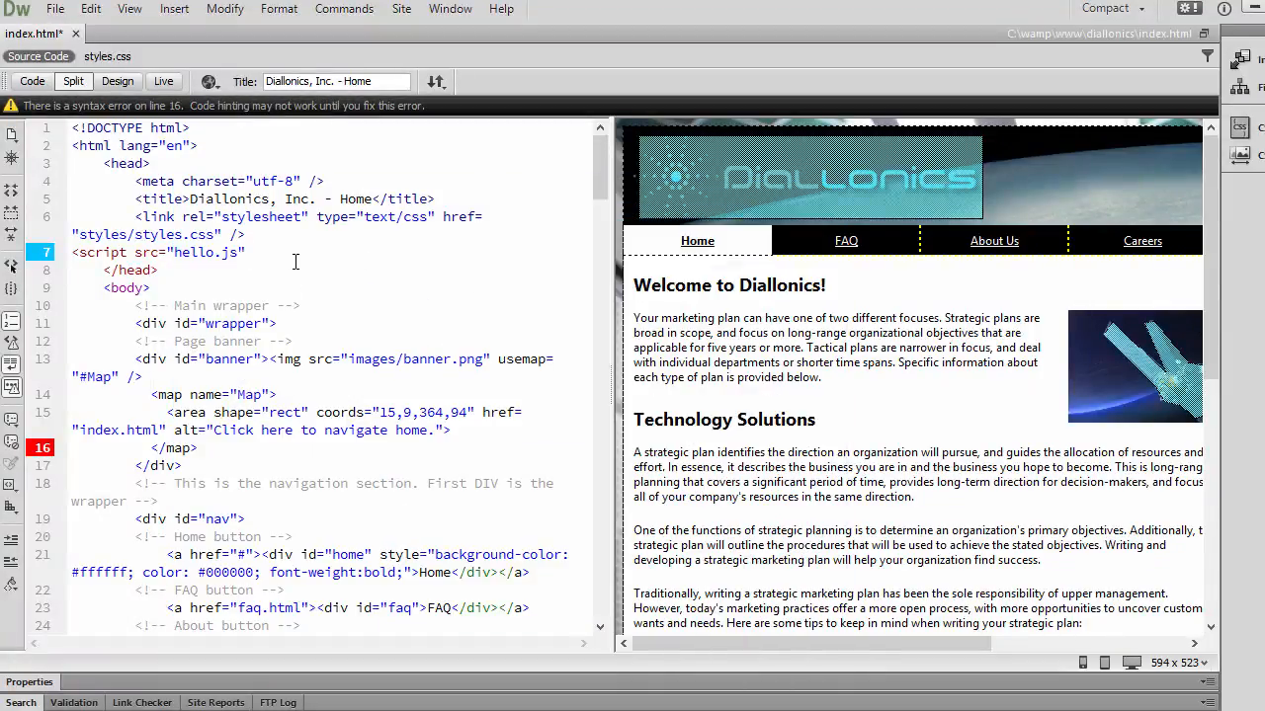
{"action": "type", "text": "type=\""}
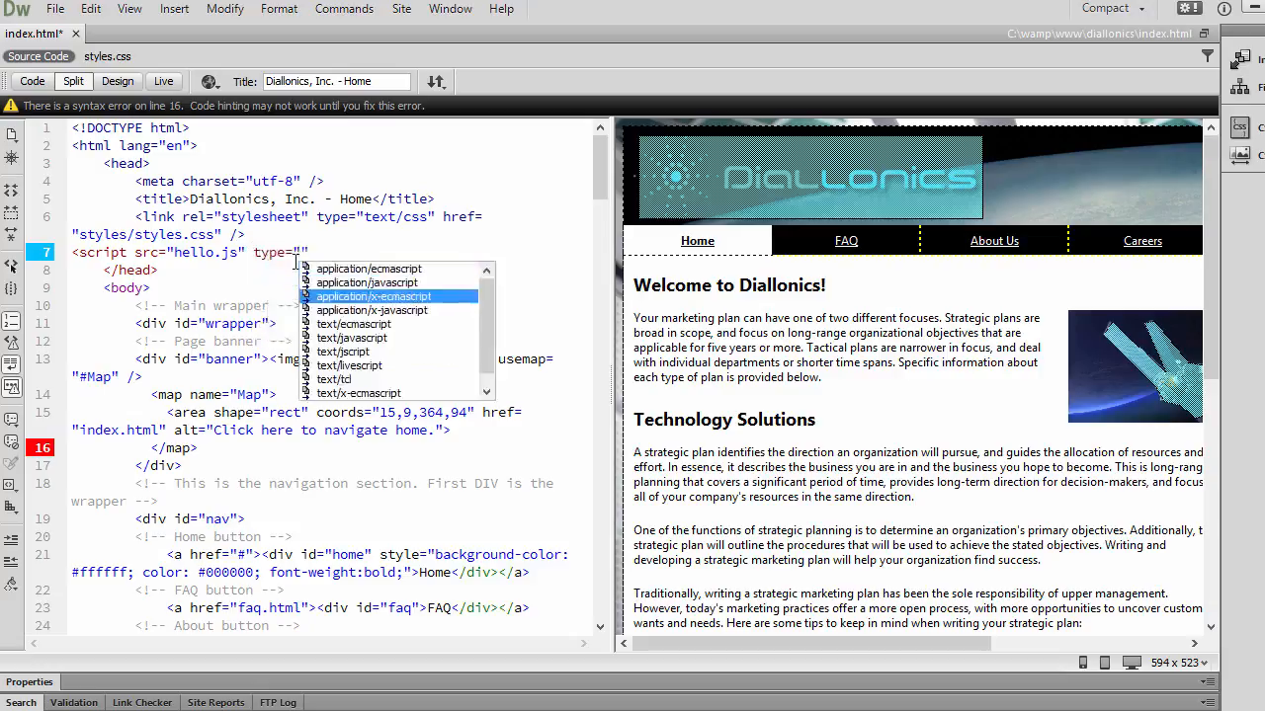
{"action": "left_click", "coordinate": [351, 336]}
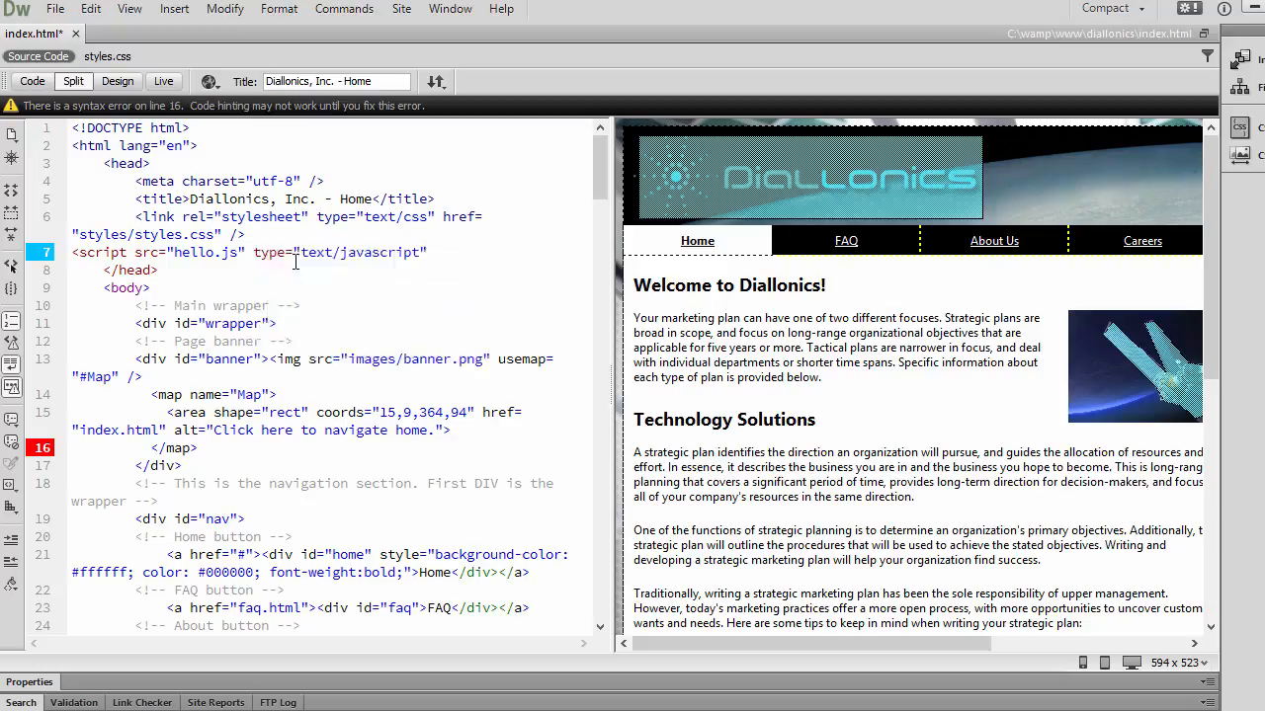
{"action": "type", "text": "</script>"}
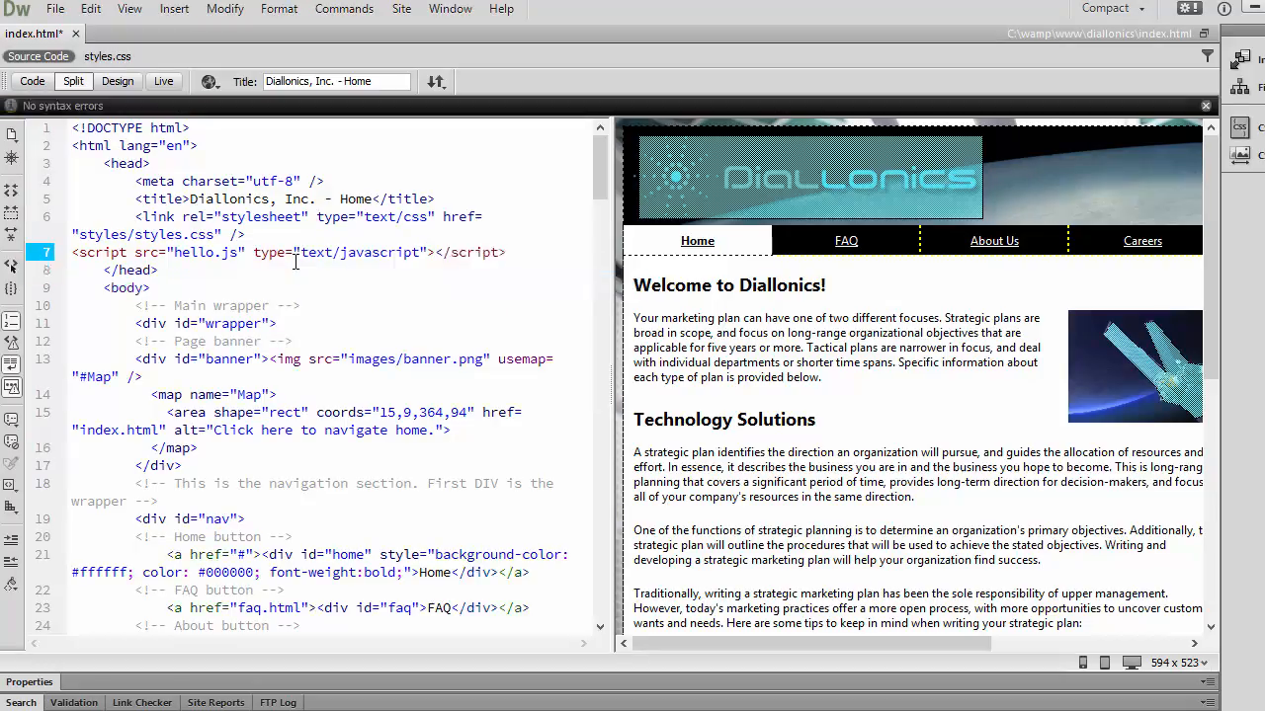
{"action": "left_click", "coordinate": [504, 253]}
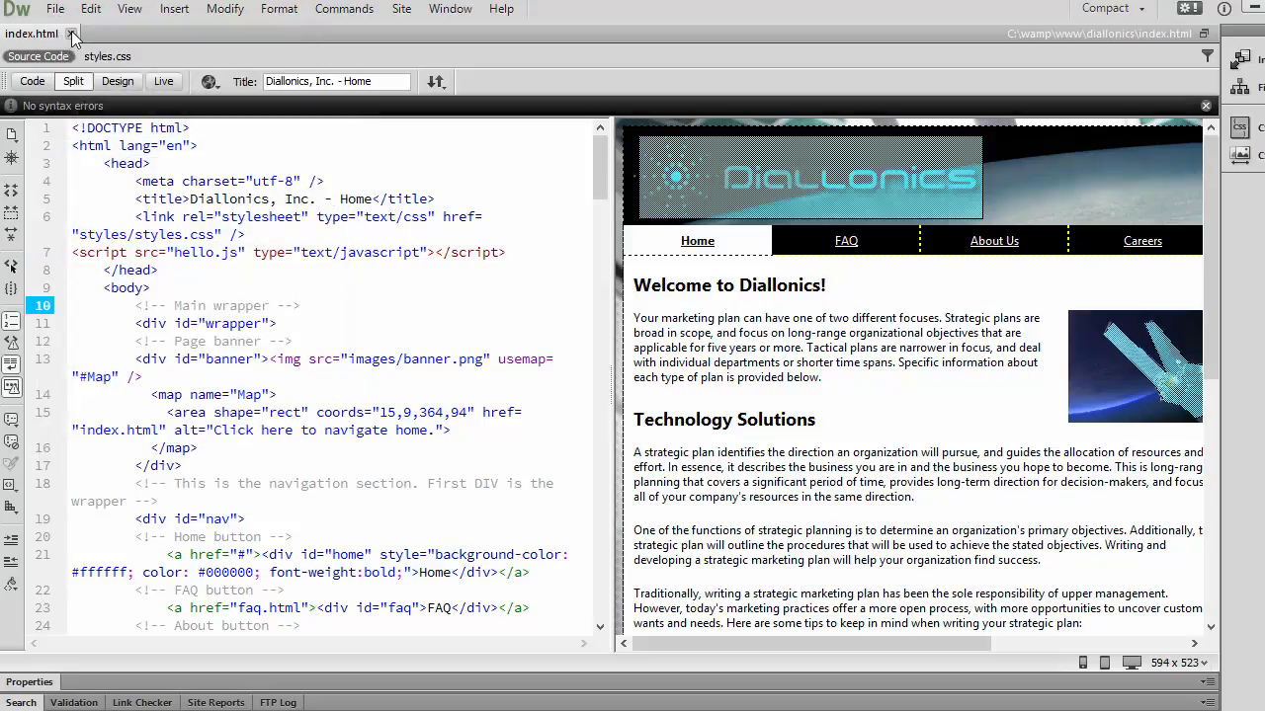
- Reopen index.html from recent items and view hello.js via the Related Files toolbar
{"action": "left_click", "coordinate": [71, 33]}
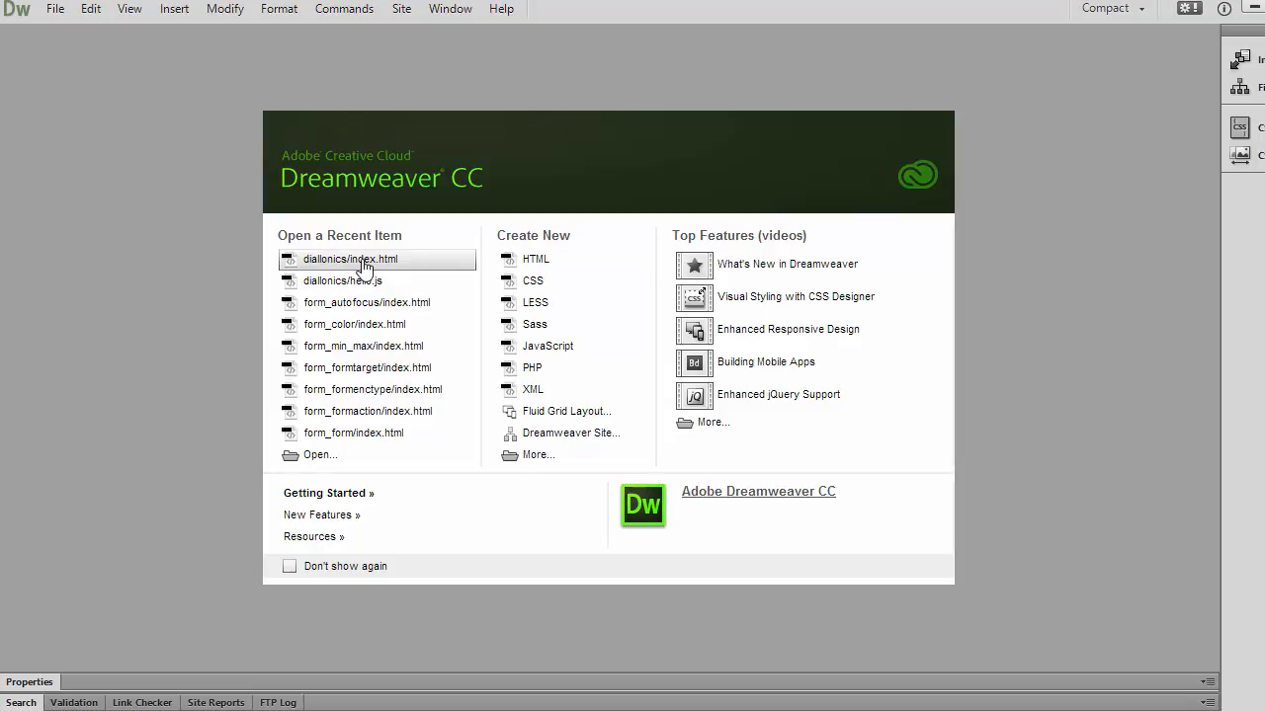
{"action": "left_click", "coordinate": [352, 258]}
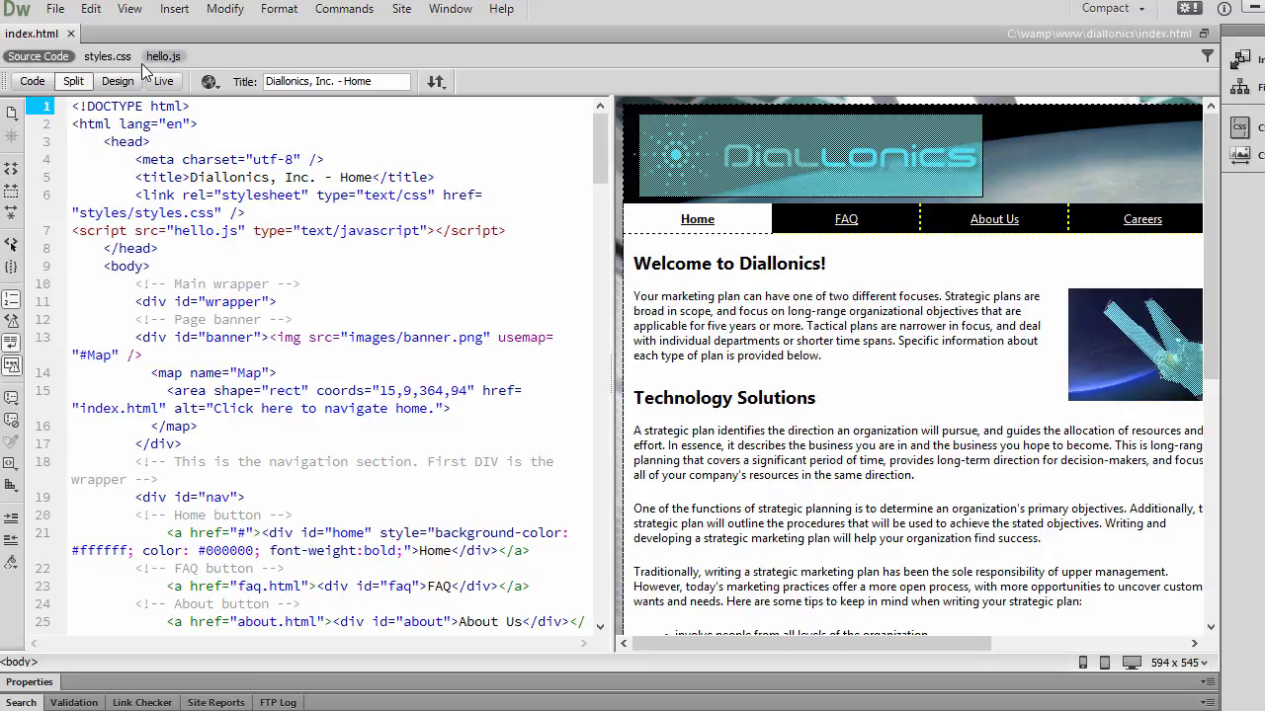
{"action": "left_click", "coordinate": [162, 55]}
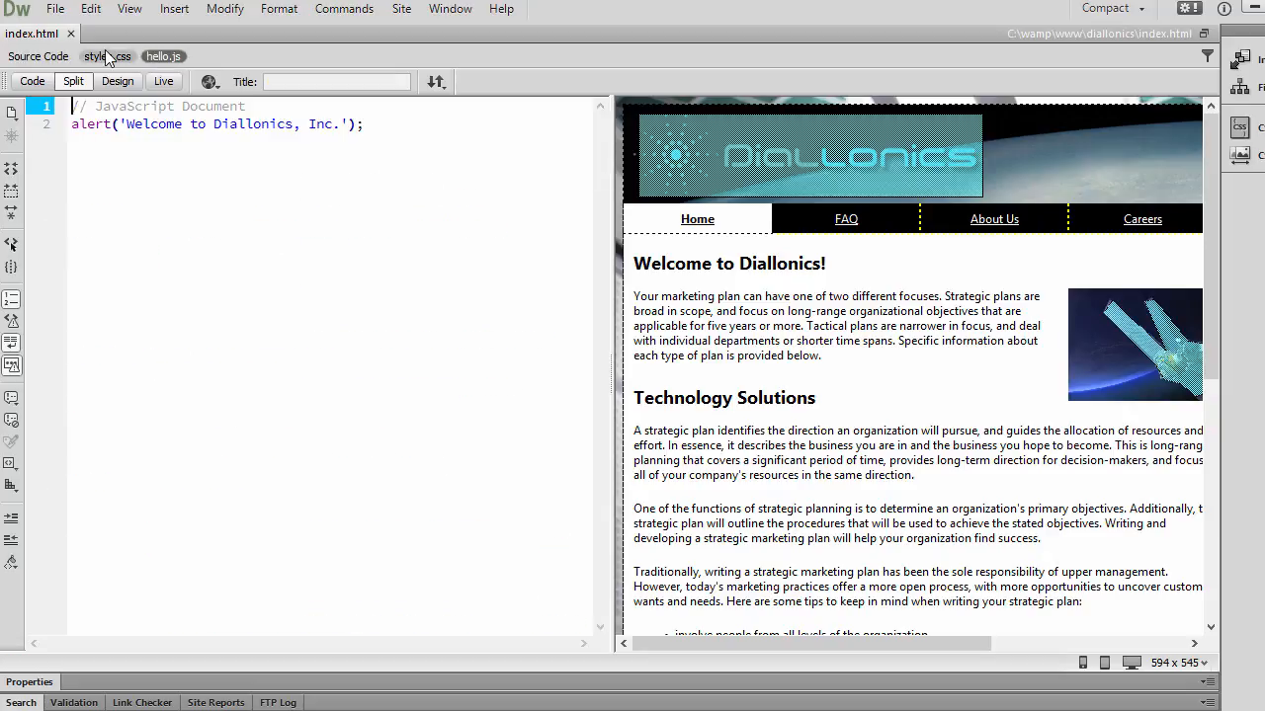
{"action": "left_click", "coordinate": [37, 55]}
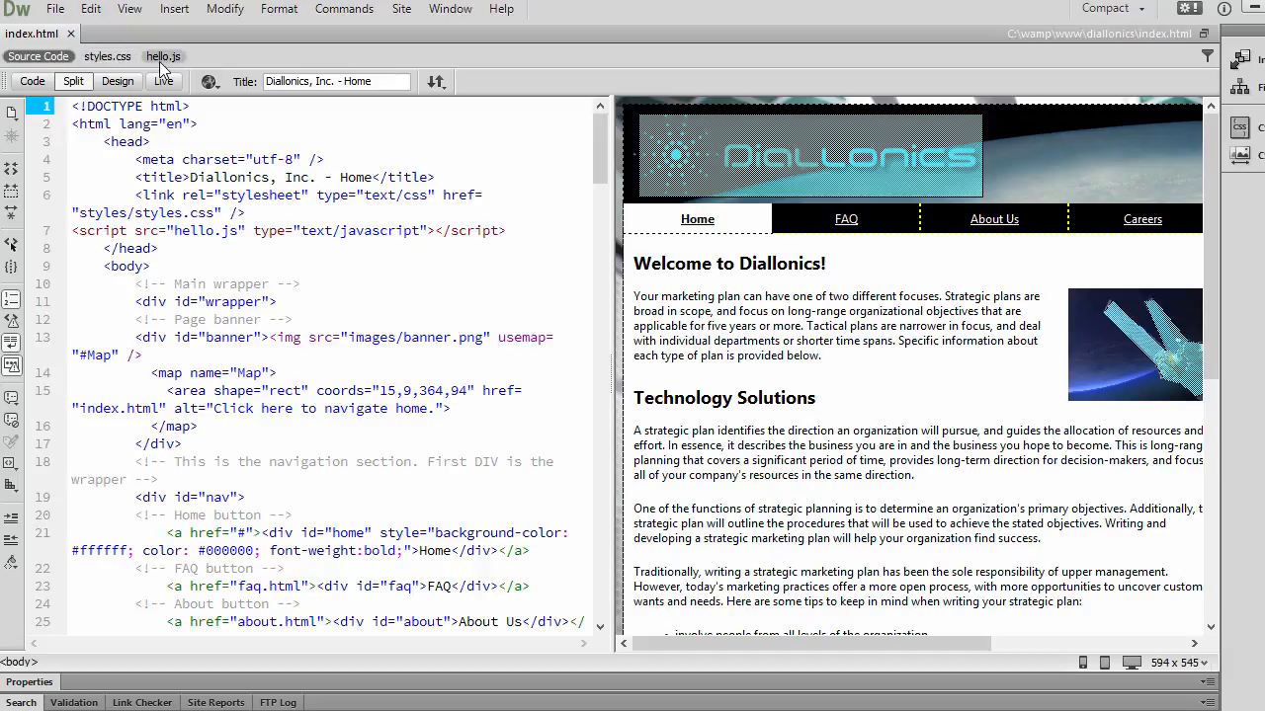
{"action": "left_click", "coordinate": [162, 56]}
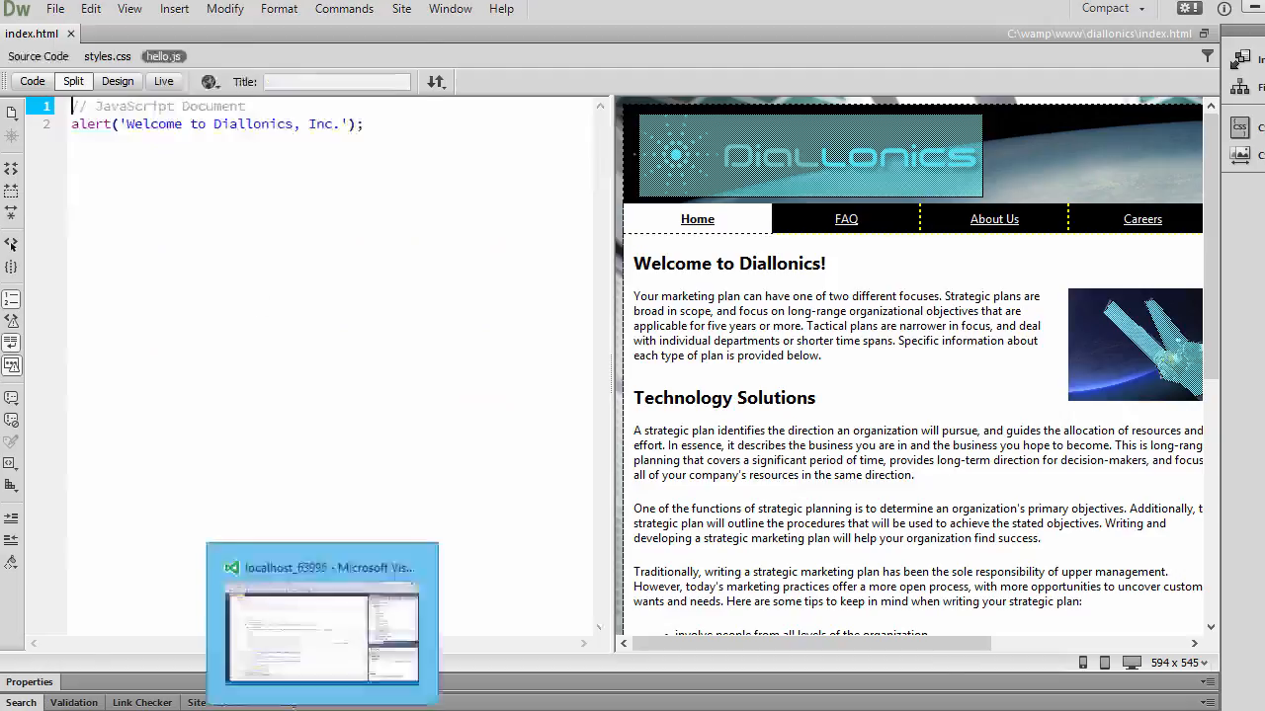
- Switch to Visual Studio and show index.html with hello.js in Solution Explorer
{"action": "left_click", "coordinate": [320, 628]}
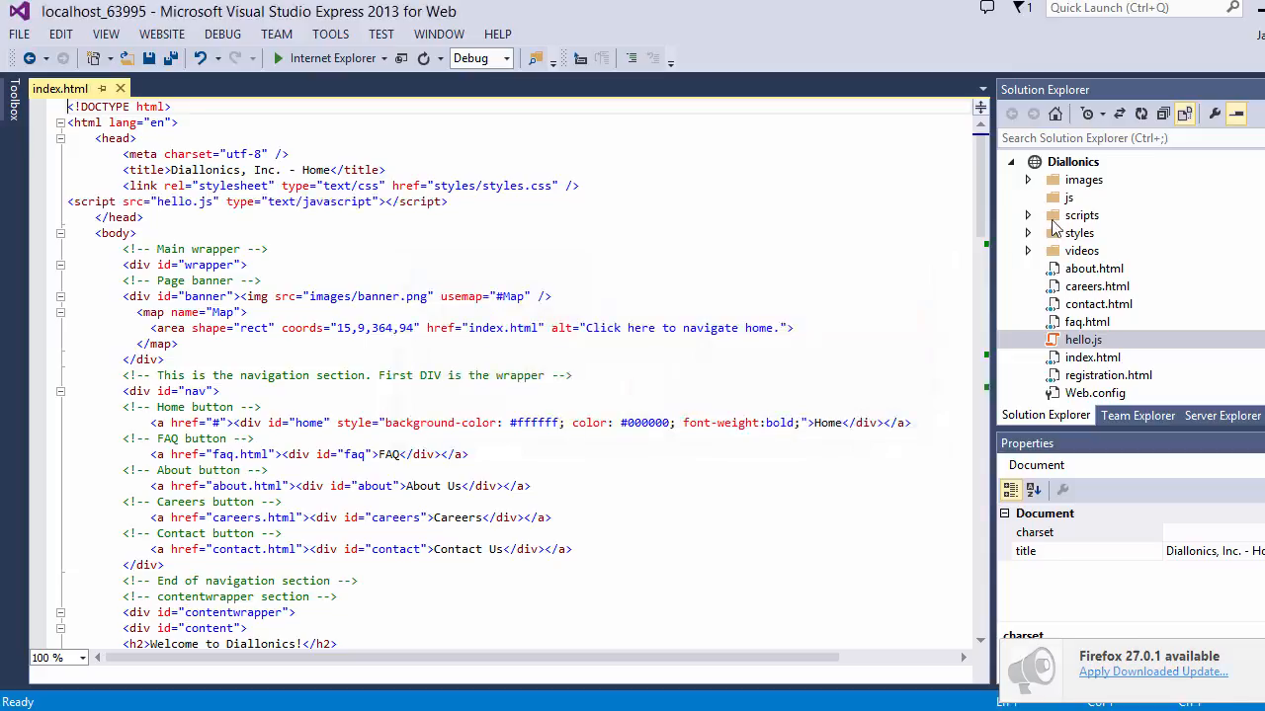
{"action": "double_click", "coordinate": [1082, 340]}
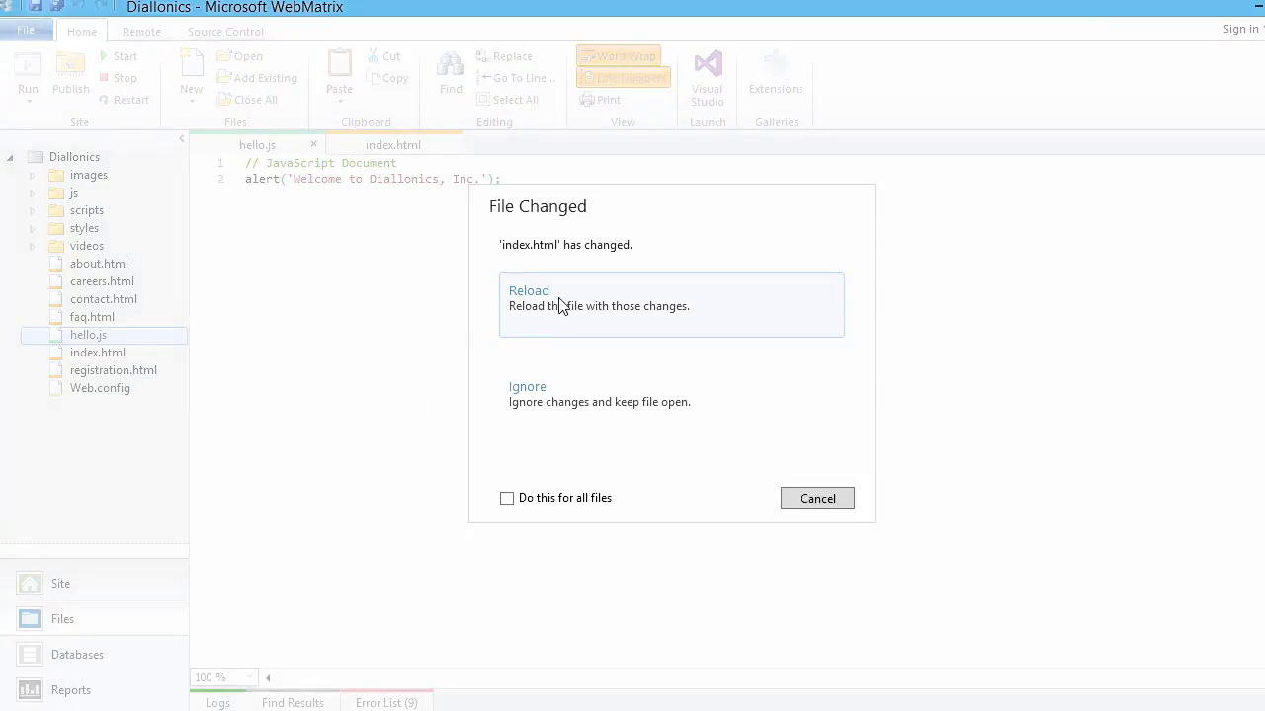
- Reload the externally changed index.html in WebMatrix and return to hello.js
{"action": "left_click", "coordinate": [530, 291]}
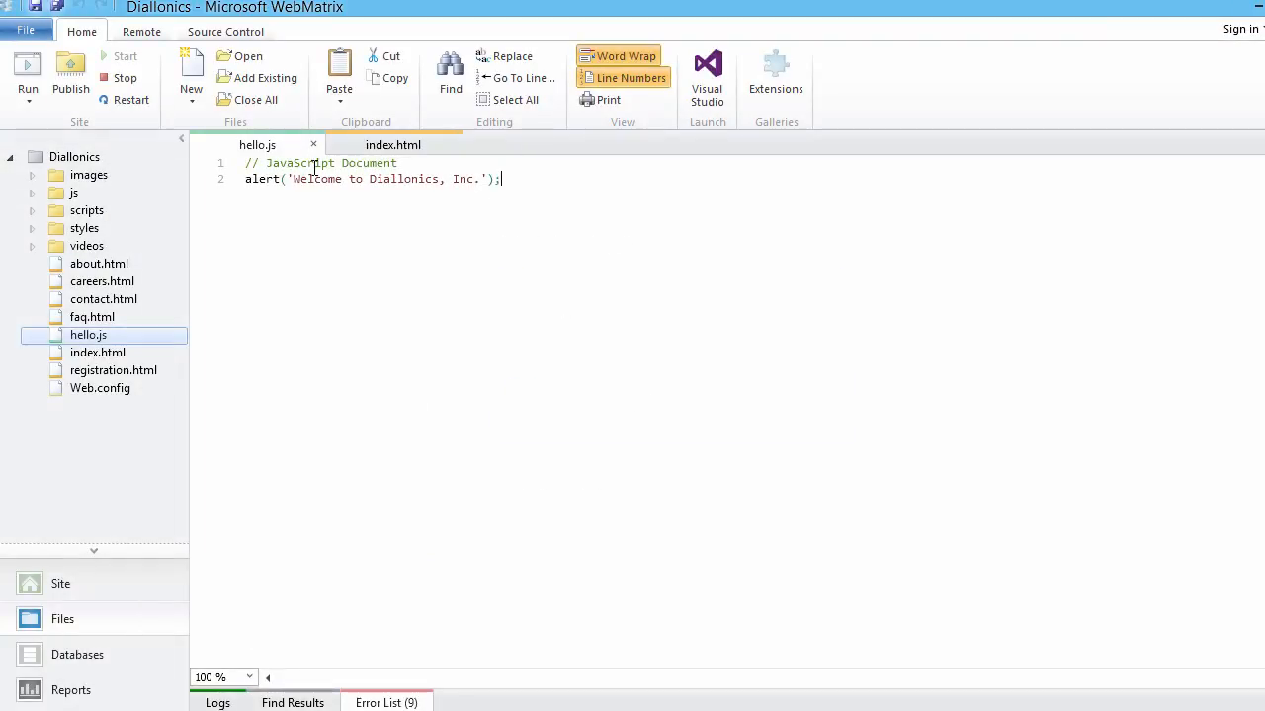
{"action": "mouse_move", "coordinate": [968, 75]}
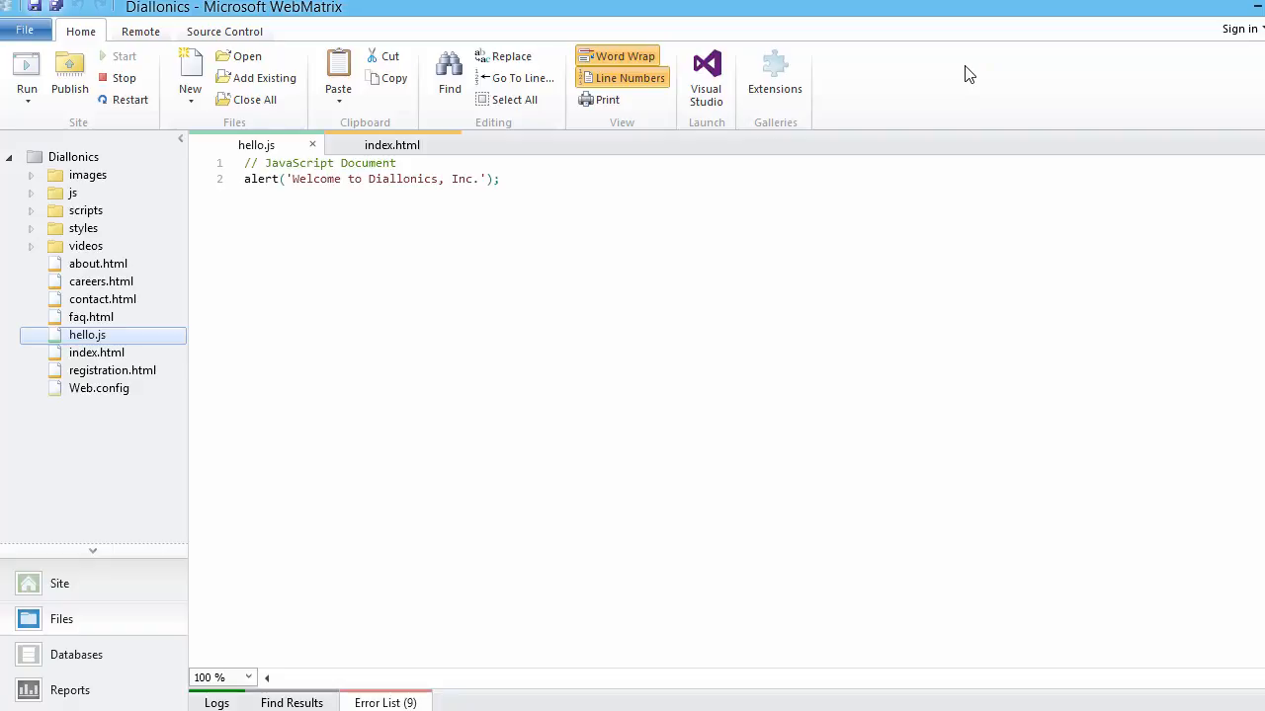
{"action": "left_click", "coordinate": [498, 177]}
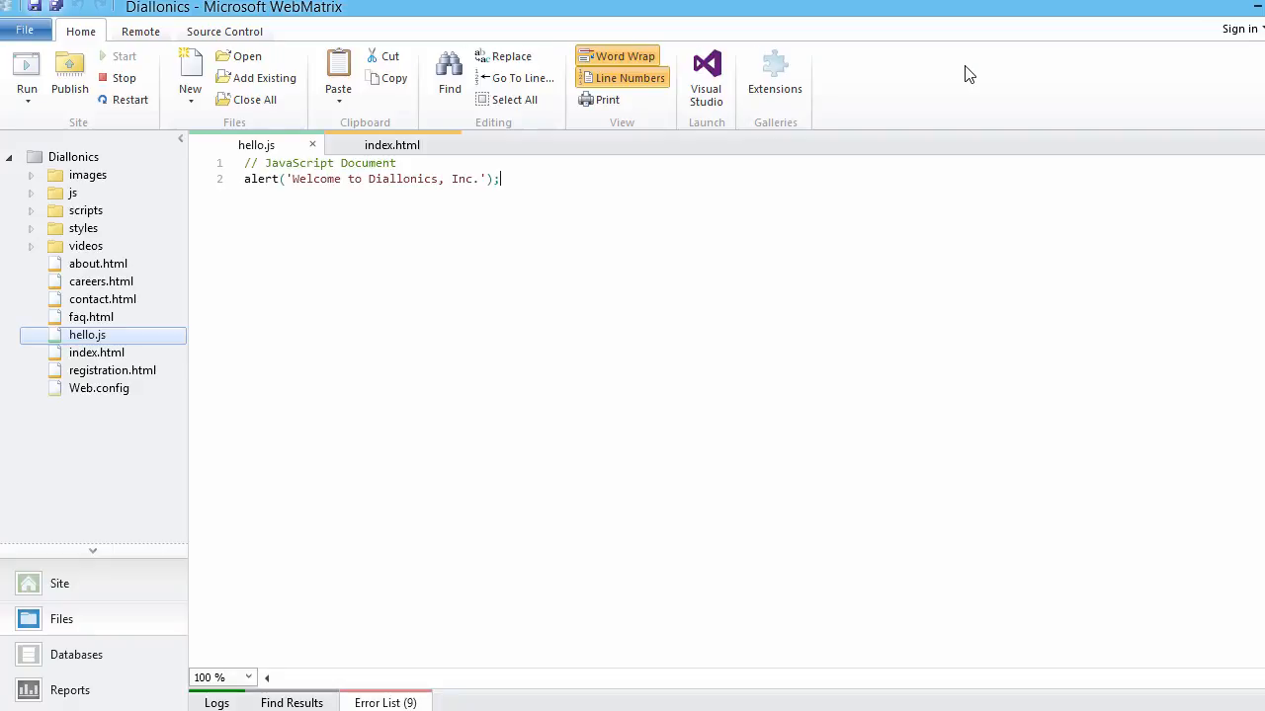